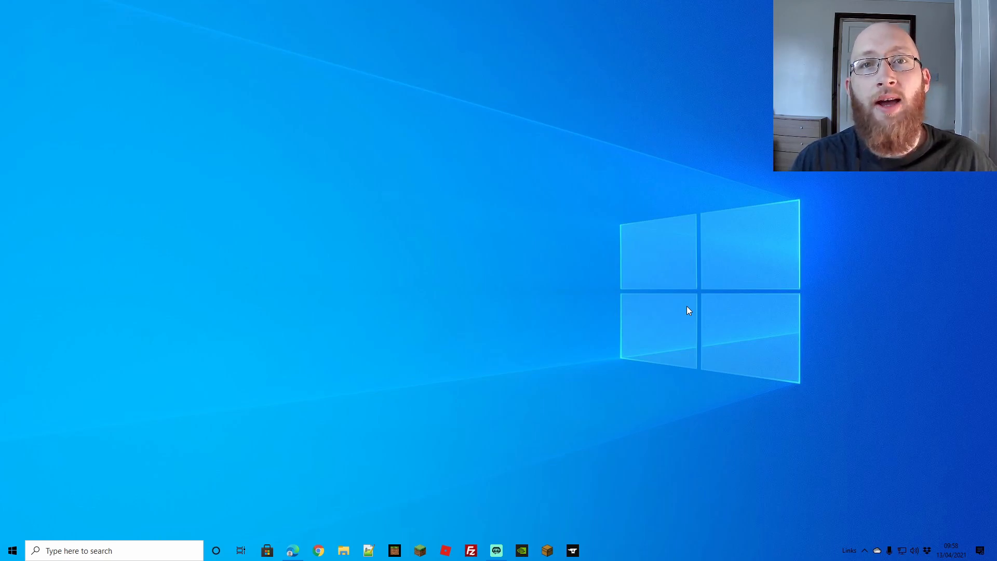
Step: Bring the SeekaHost server overview page up in the Edge browser
click(292, 550)
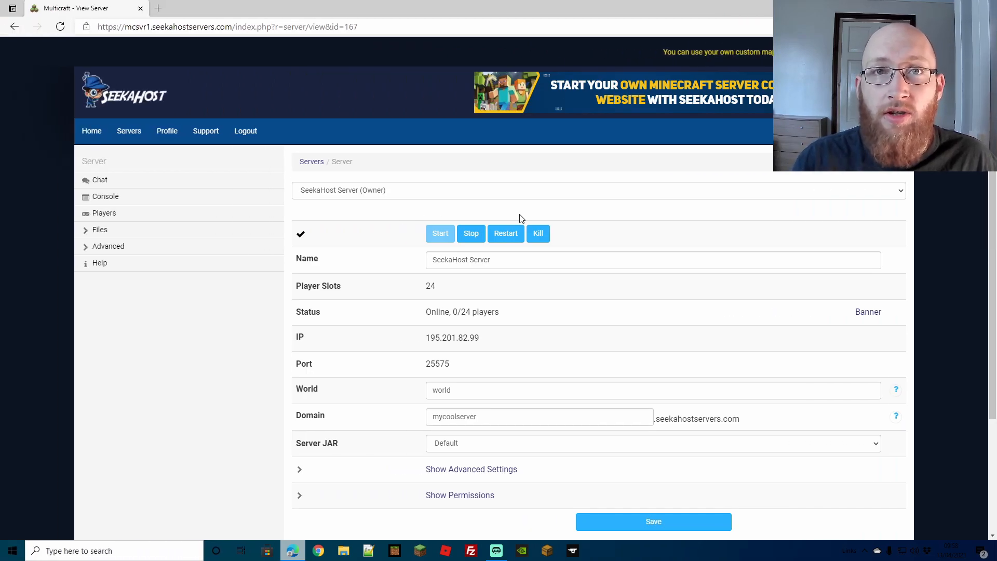
mouse_move(522, 203)
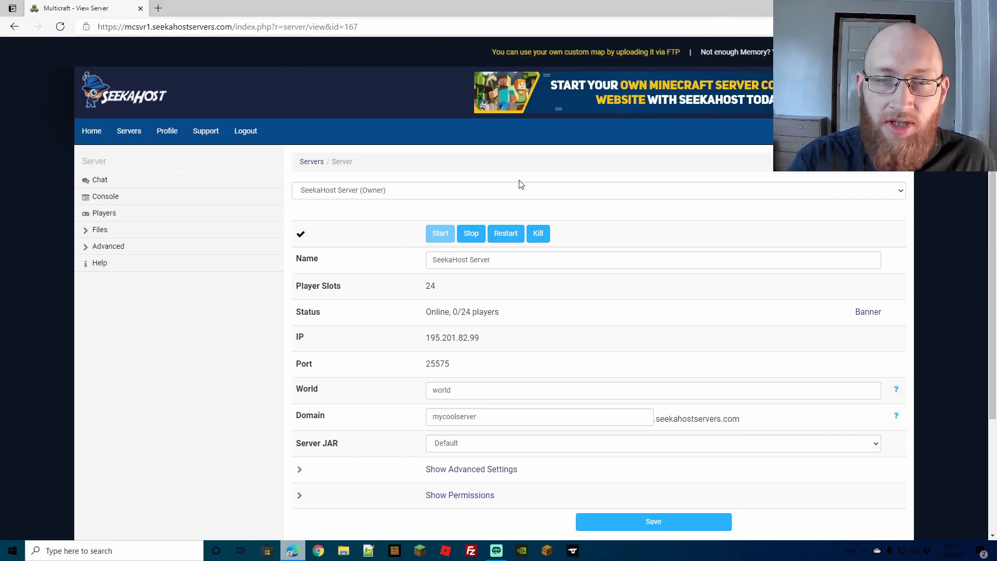
mouse_move(213, 331)
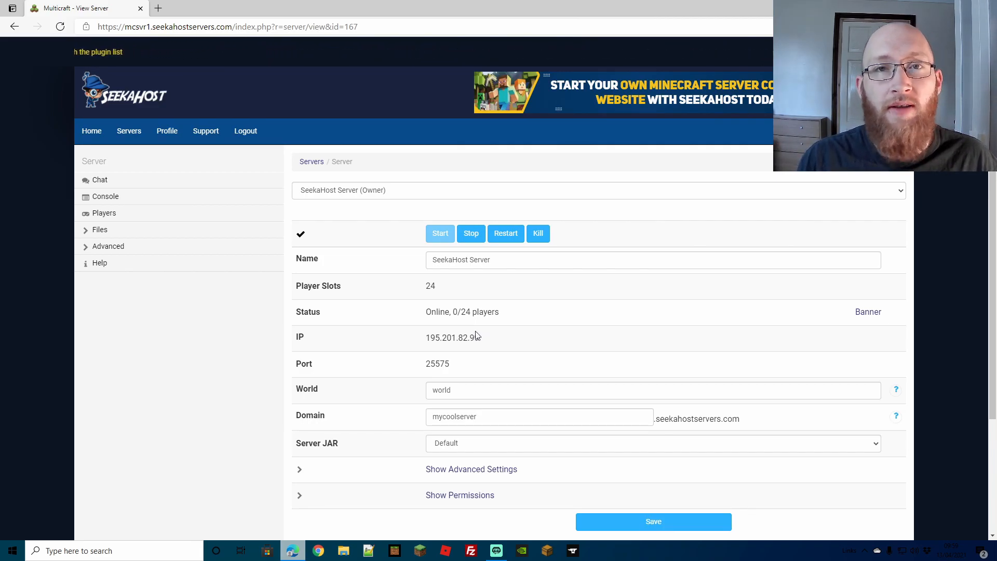
mouse_move(480, 296)
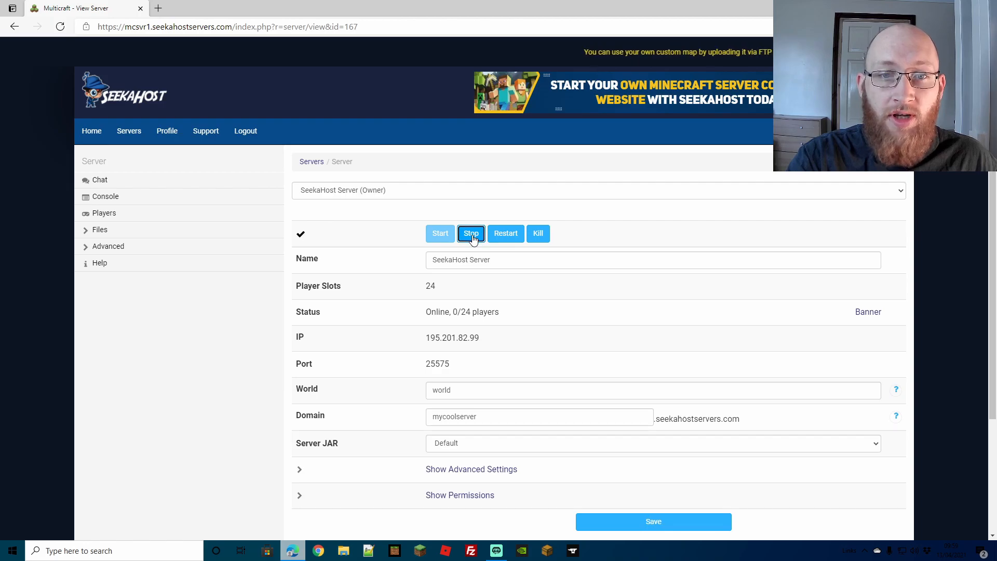
Step: Stop the running server and check the existing world name suggestions
click(470, 233)
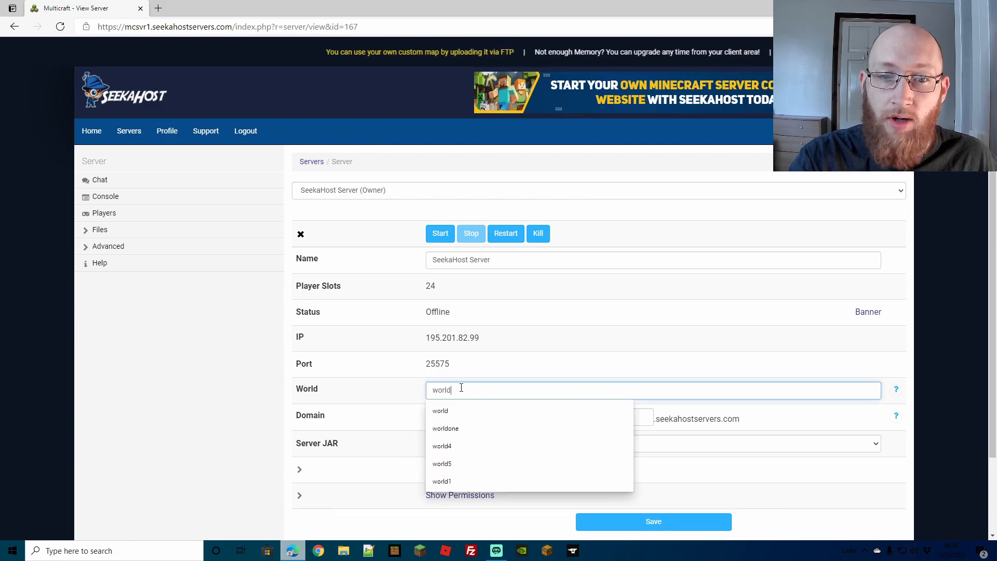
click(440, 410)
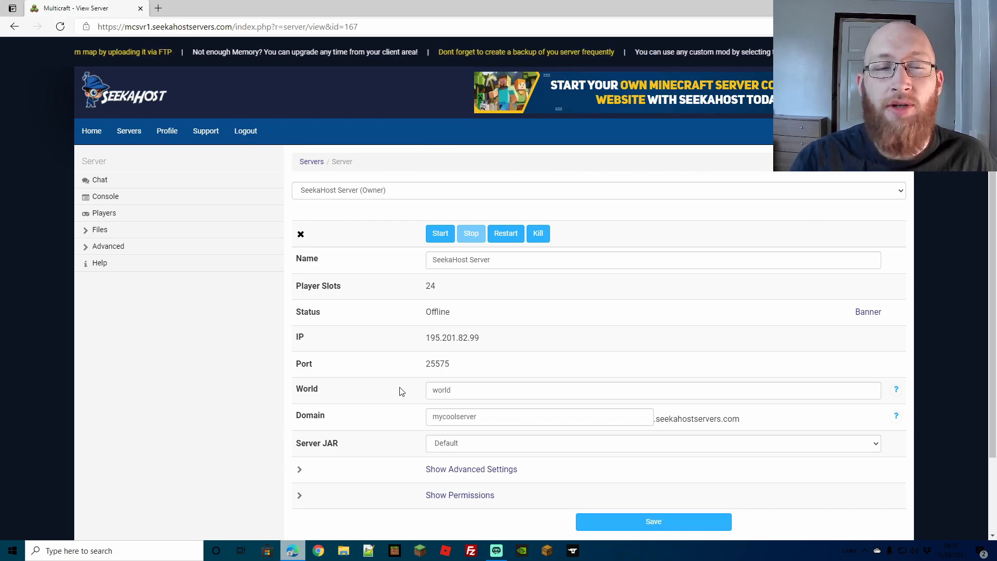
click(99, 230)
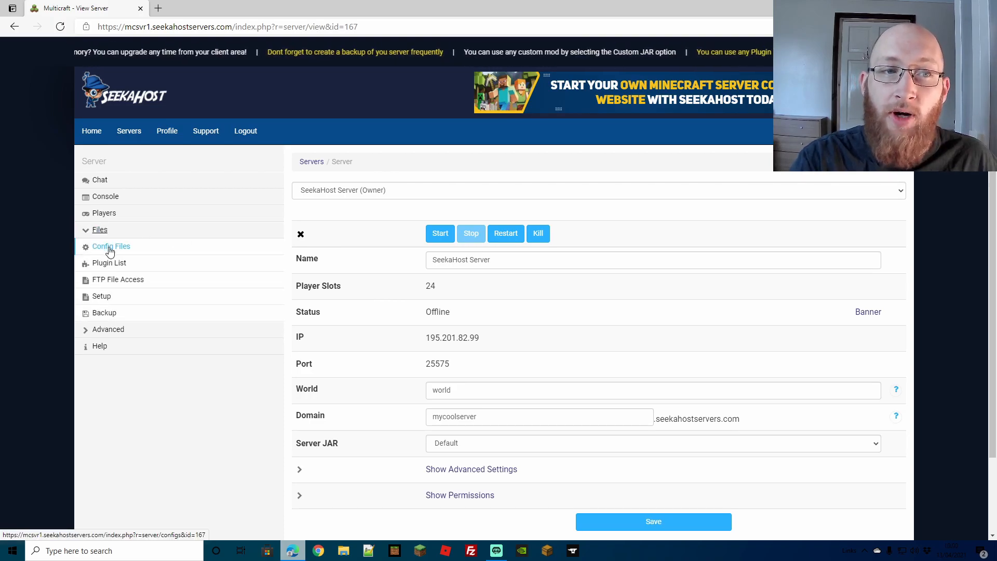
Step: Set Level Seed to 64093444 in Server Settings and save
click(110, 246)
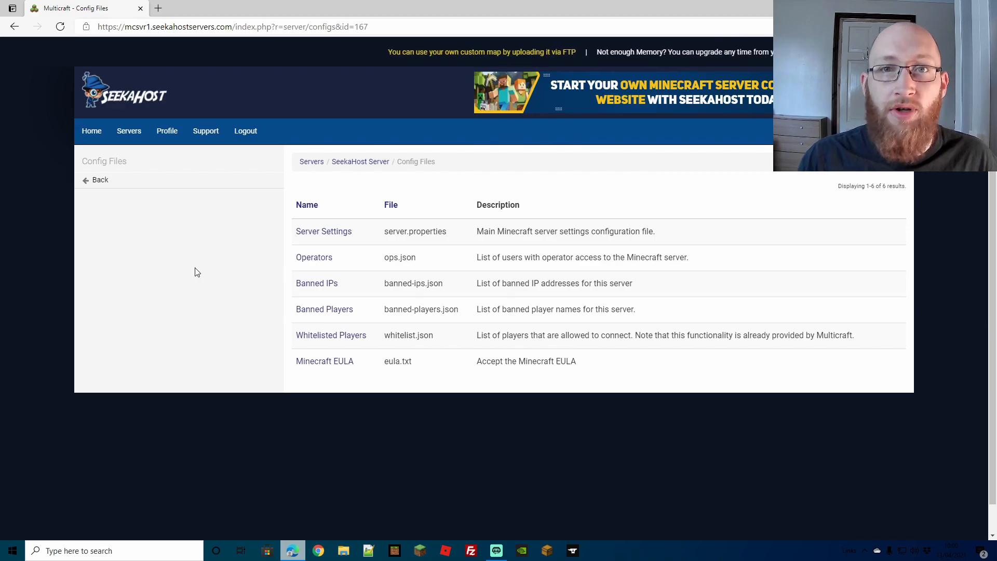
mouse_move(323, 231)
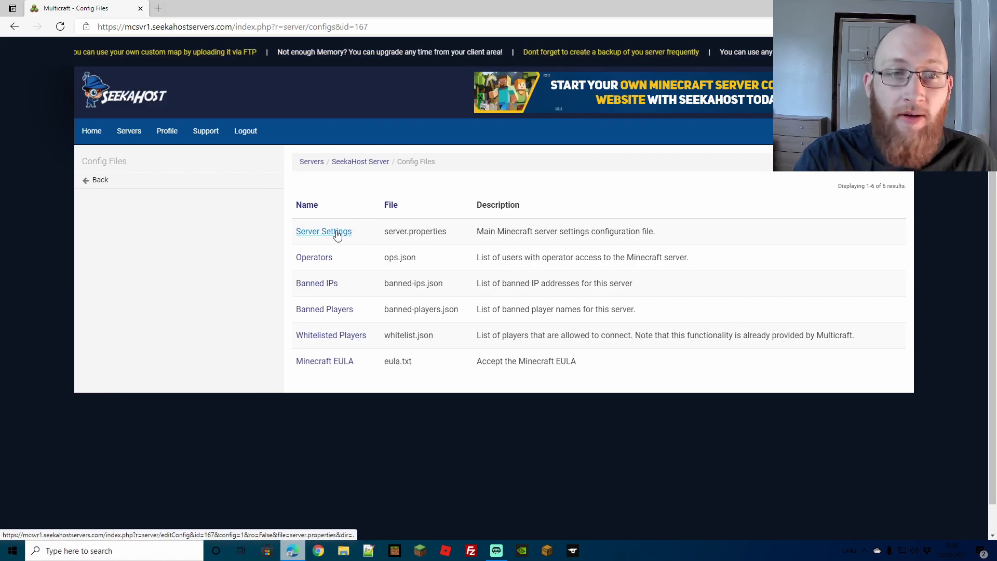
click(324, 230)
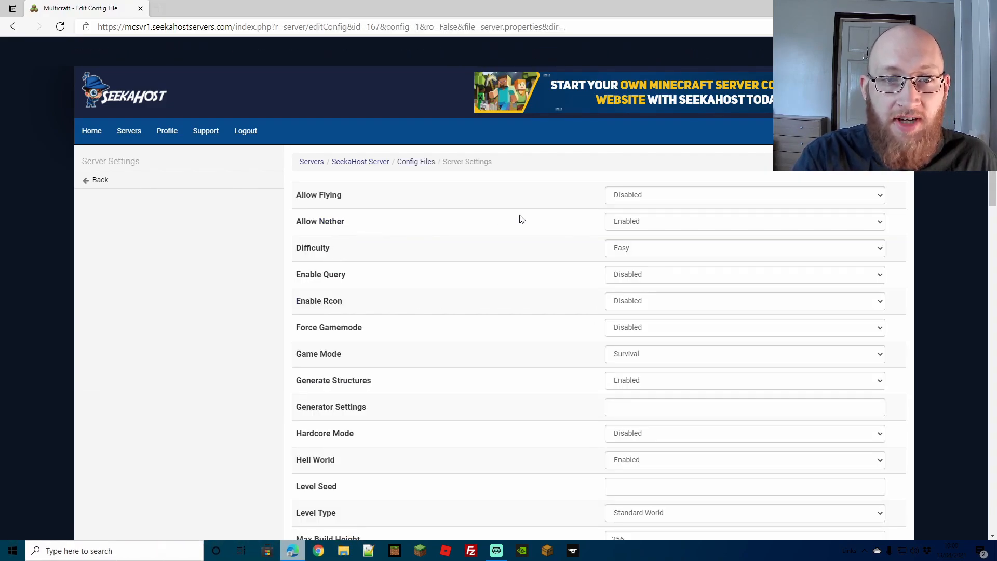
scroll(down, 3)
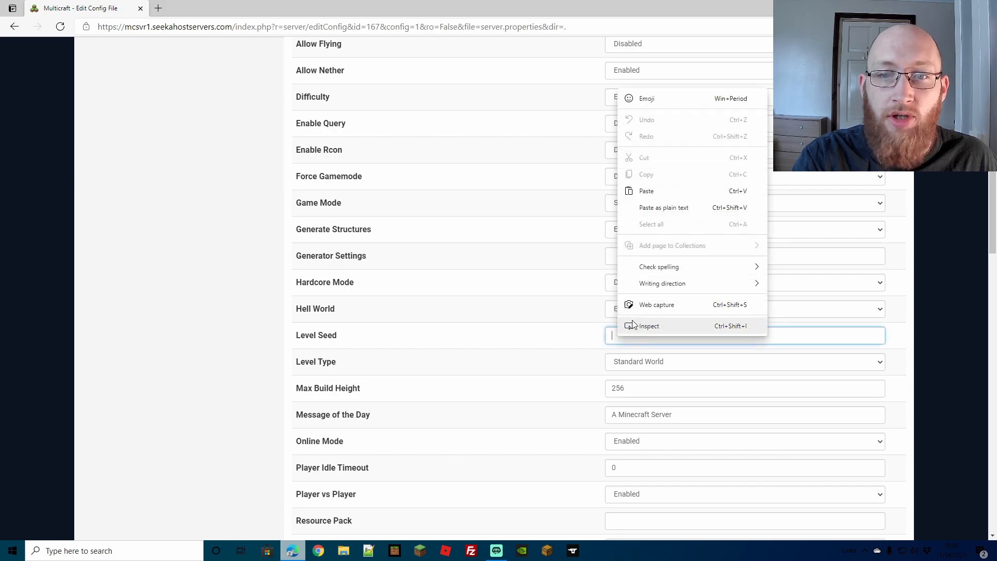
click(645, 192)
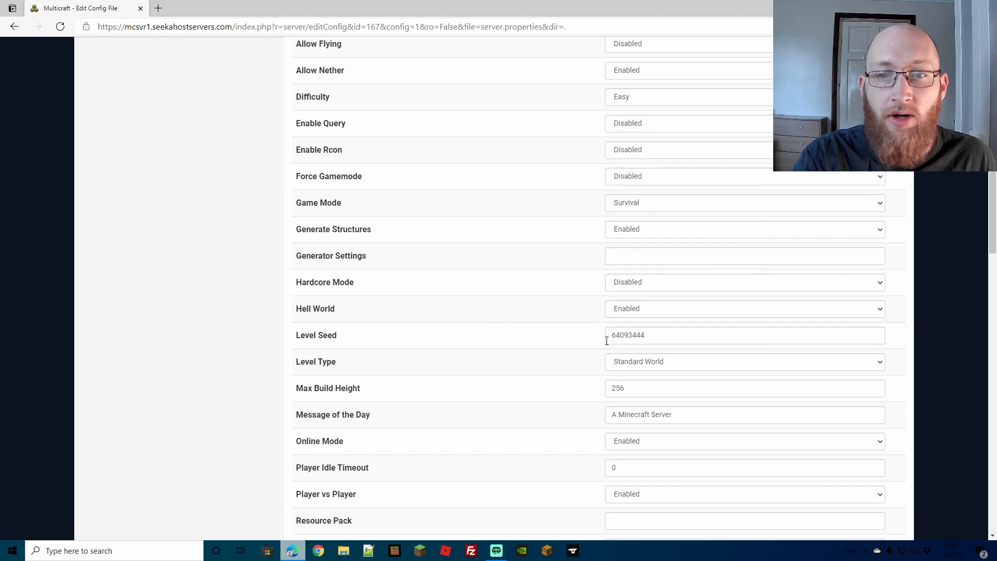
mouse_move(755, 360)
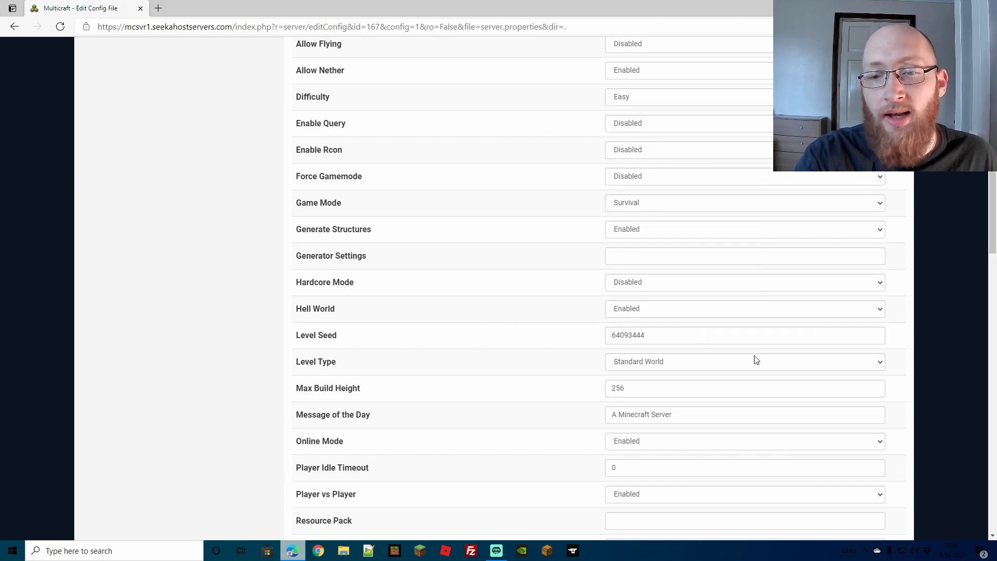
mouse_move(723, 375)
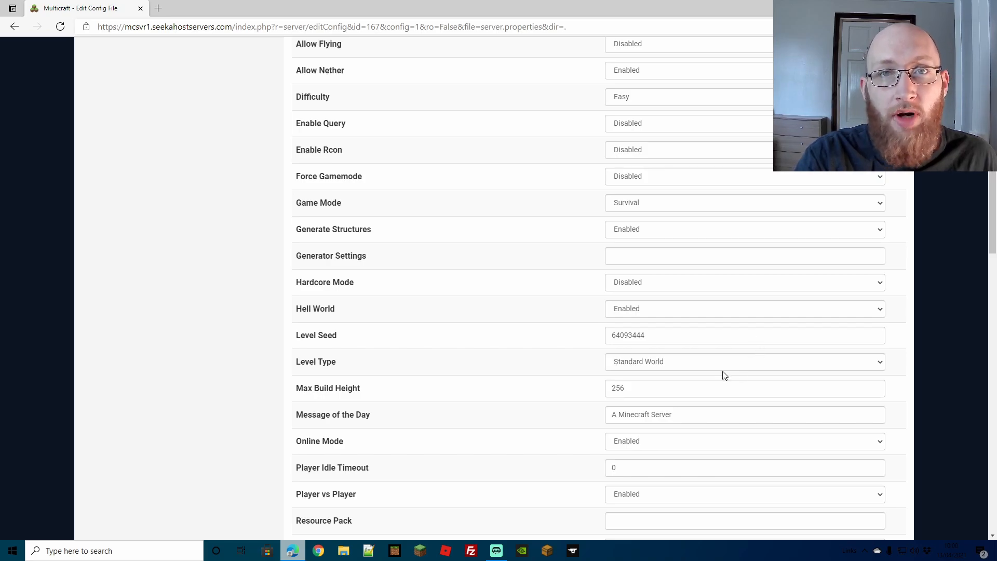
scroll(down, 3)
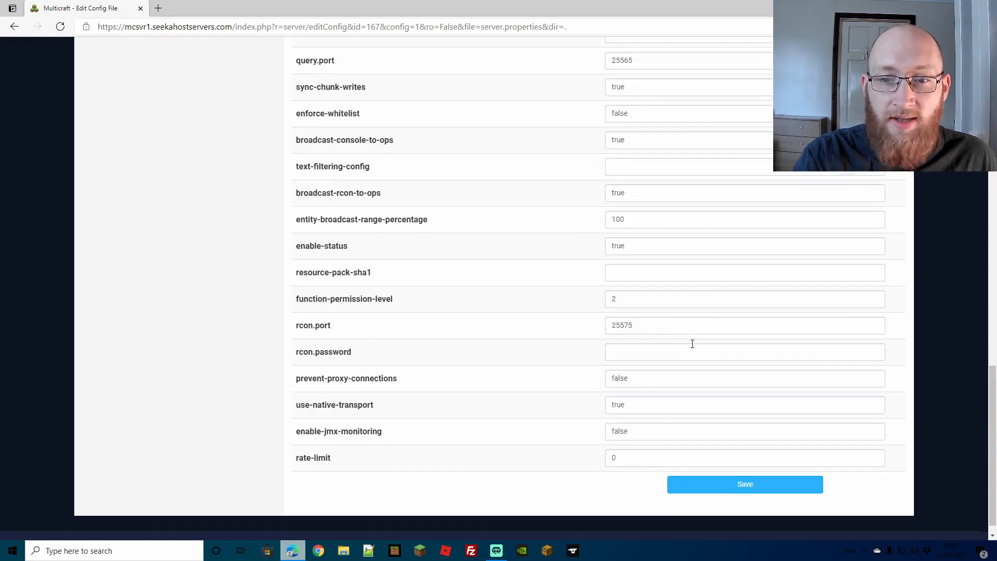
click(744, 484)
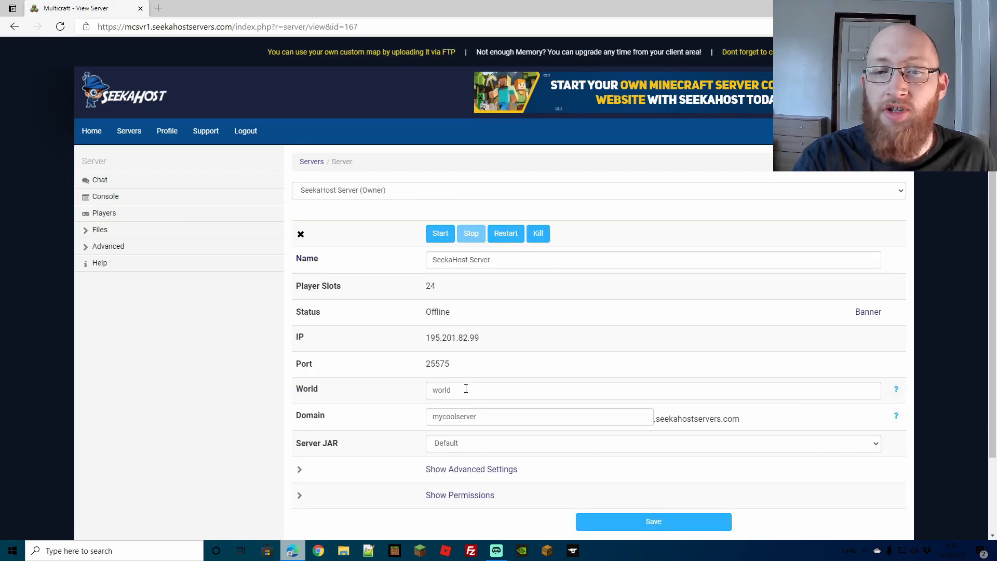
Step: Rename the world to world1, start the server and watch the console until startup is done
text(1)
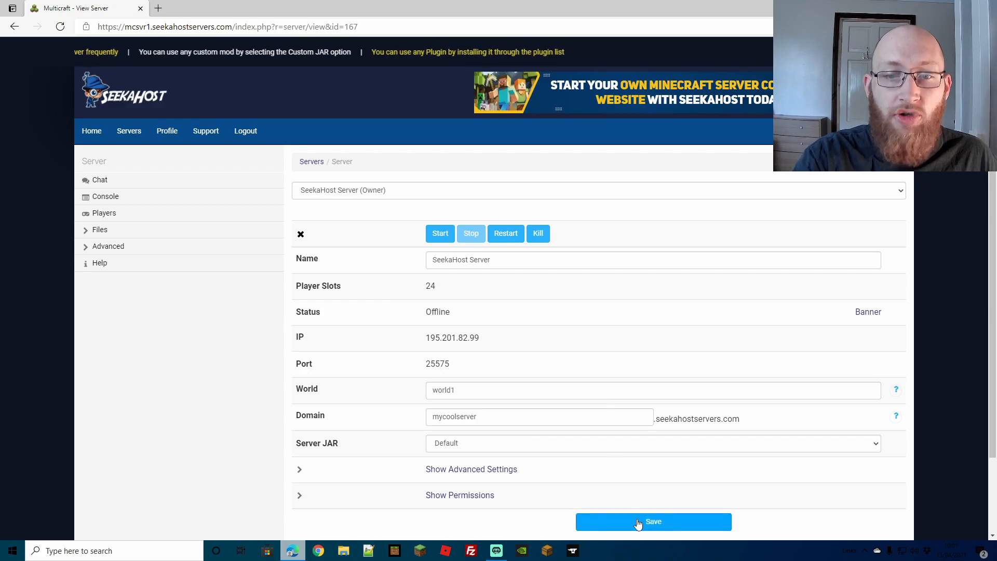
mouse_move(647, 335)
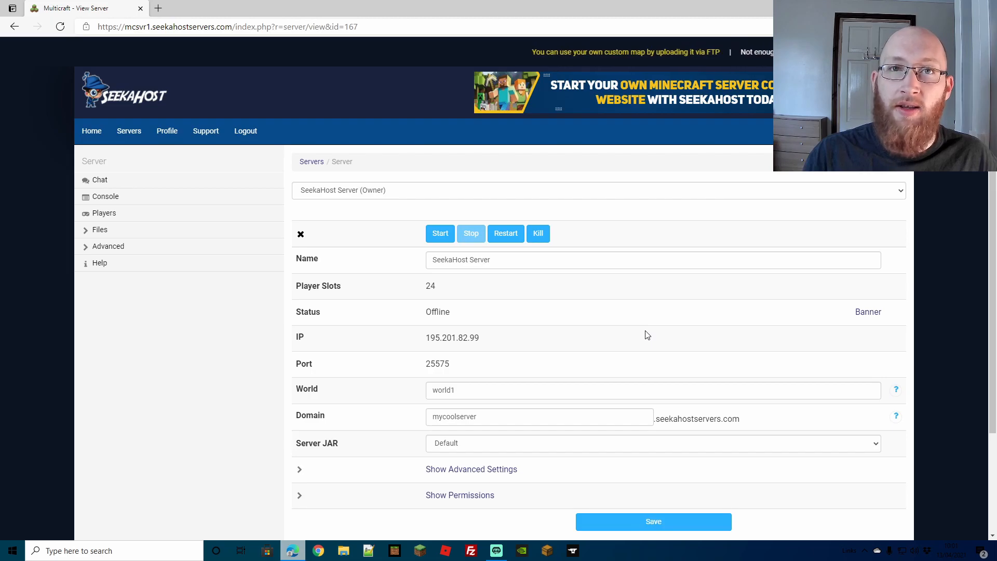
click(105, 196)
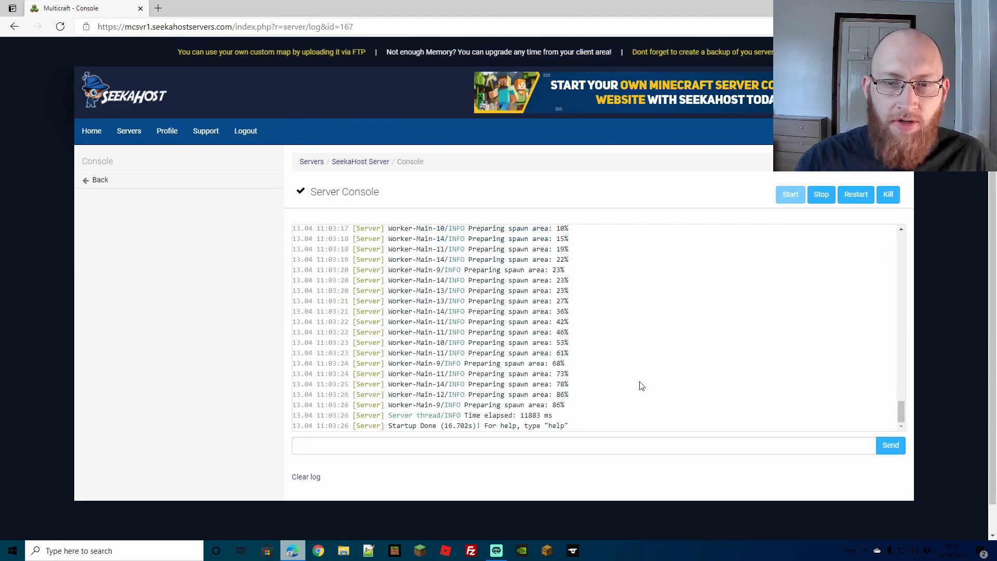
mouse_move(610, 337)
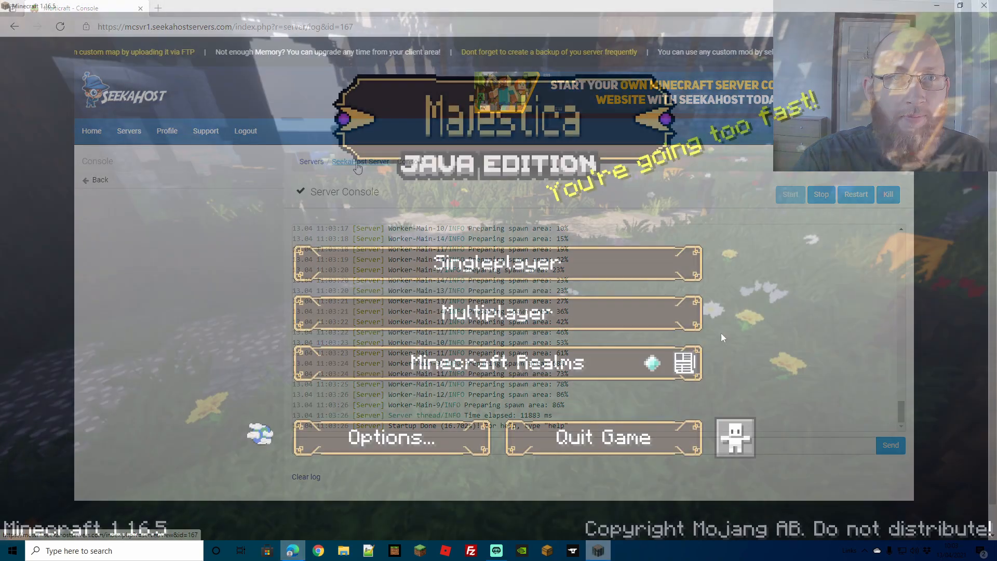
Step: Join the multiplayer server from Minecraft and explore the new mushroom world
click(497, 311)
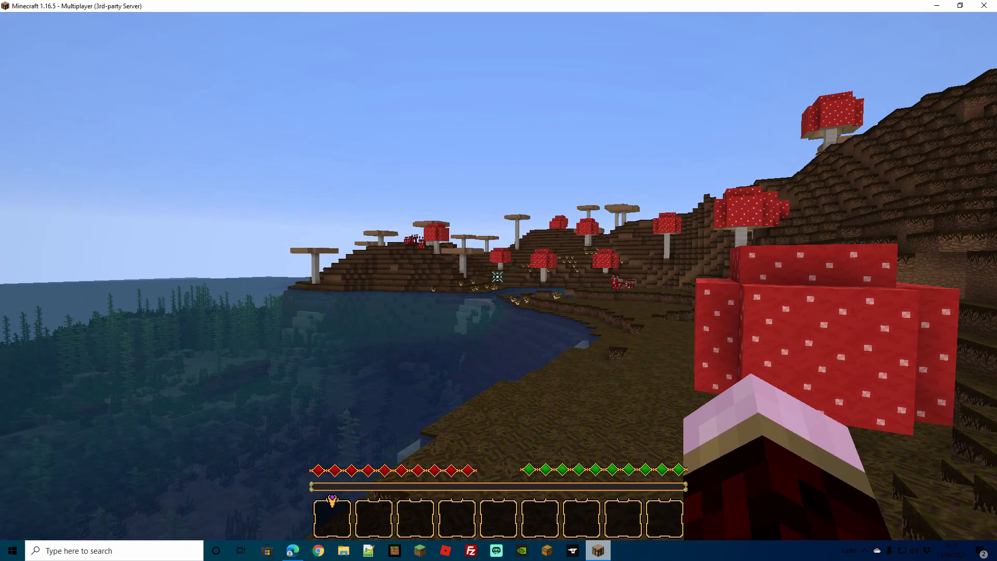
mouse_move(499, 281)
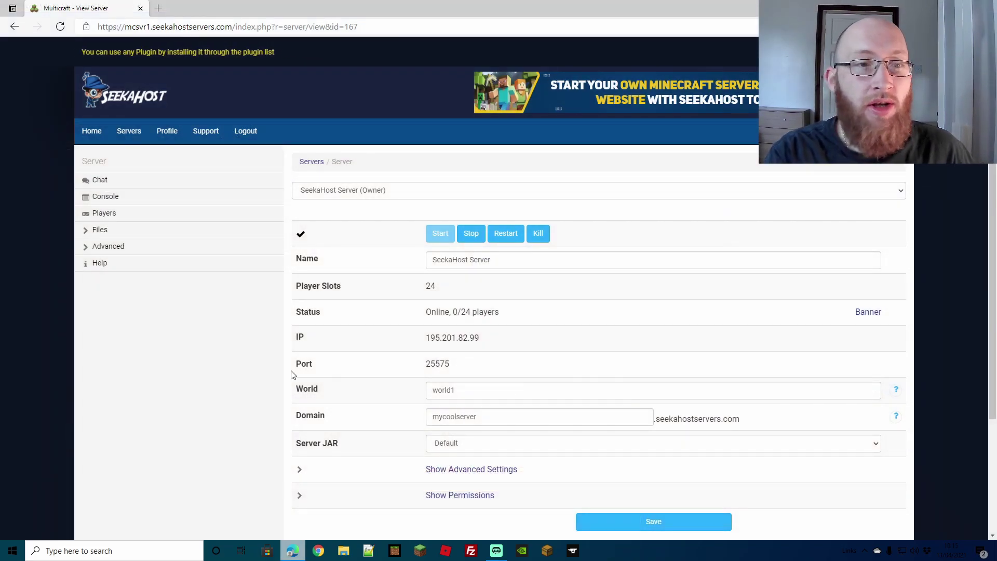
Step: Open FTP File Access and tick the old world folder in the file list
click(100, 230)
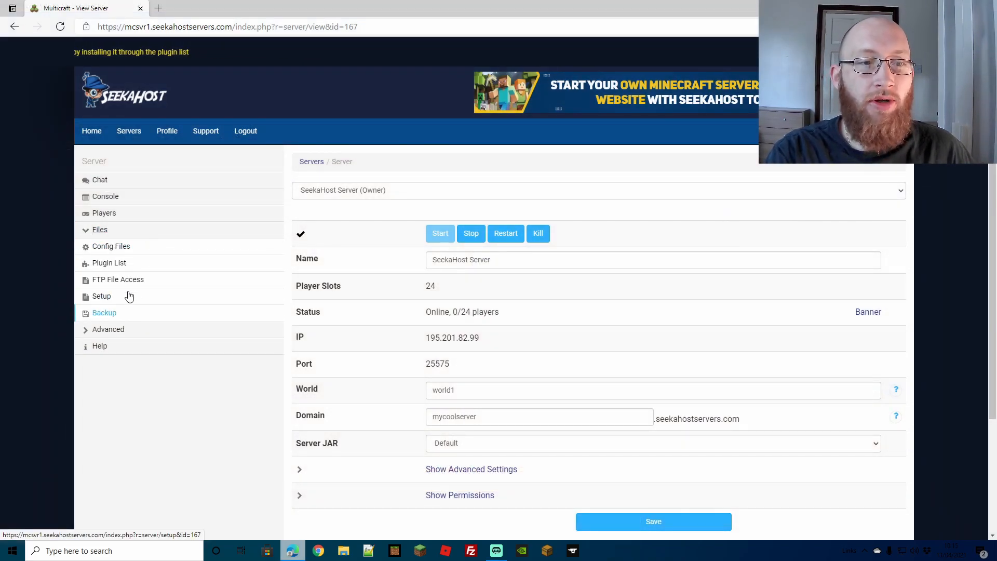
click(117, 279)
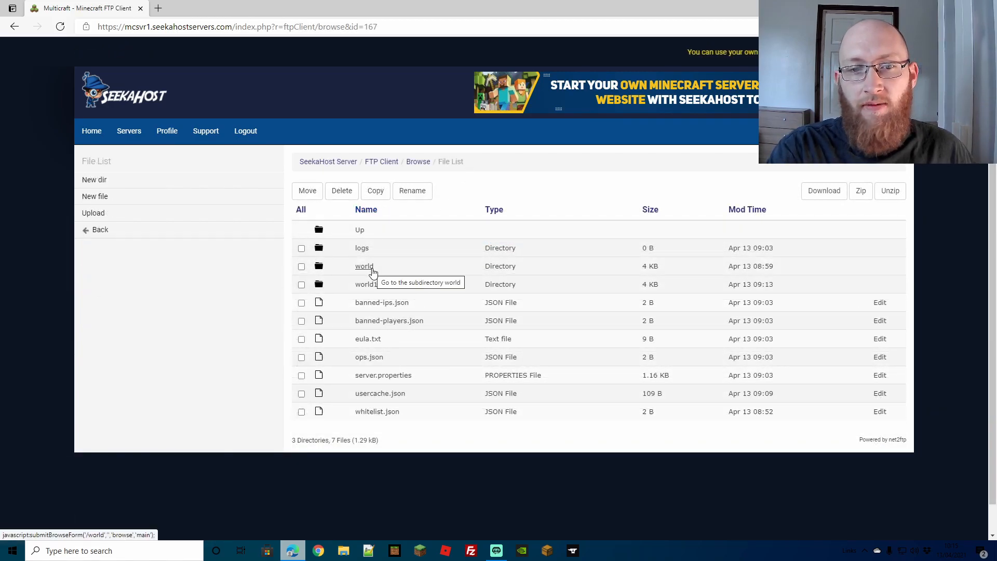
mouse_move(365, 285)
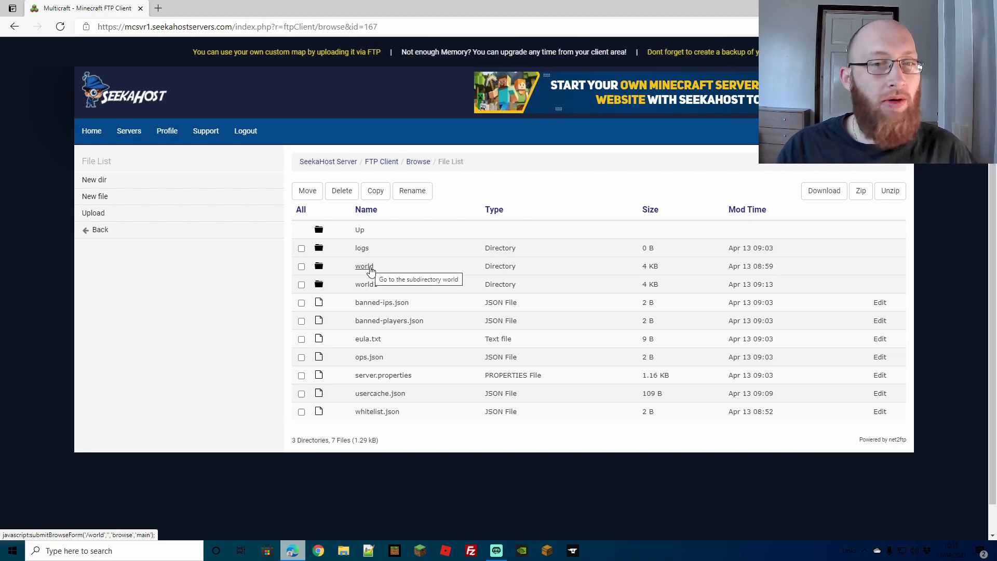
mouse_move(366, 284)
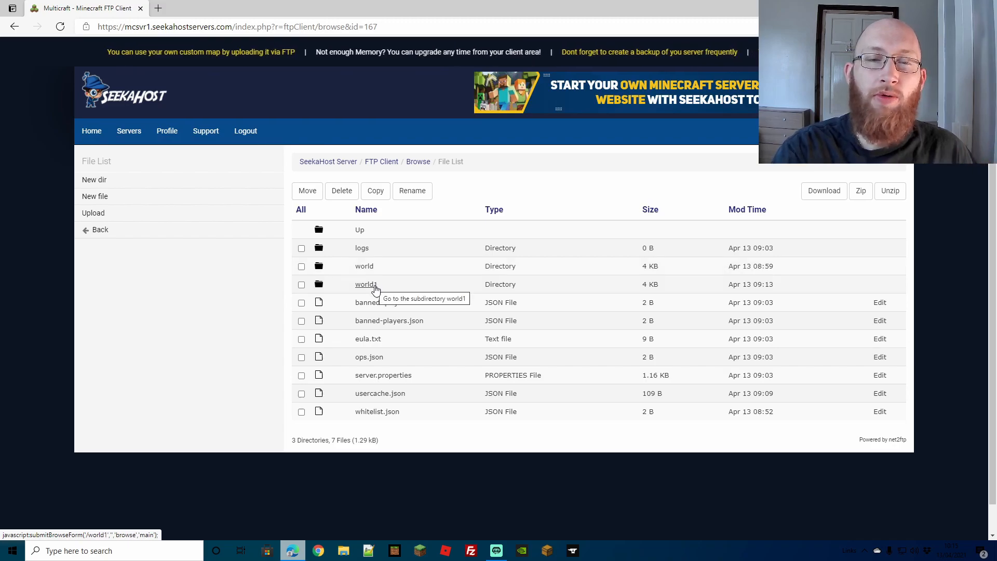
mouse_move(342, 276)
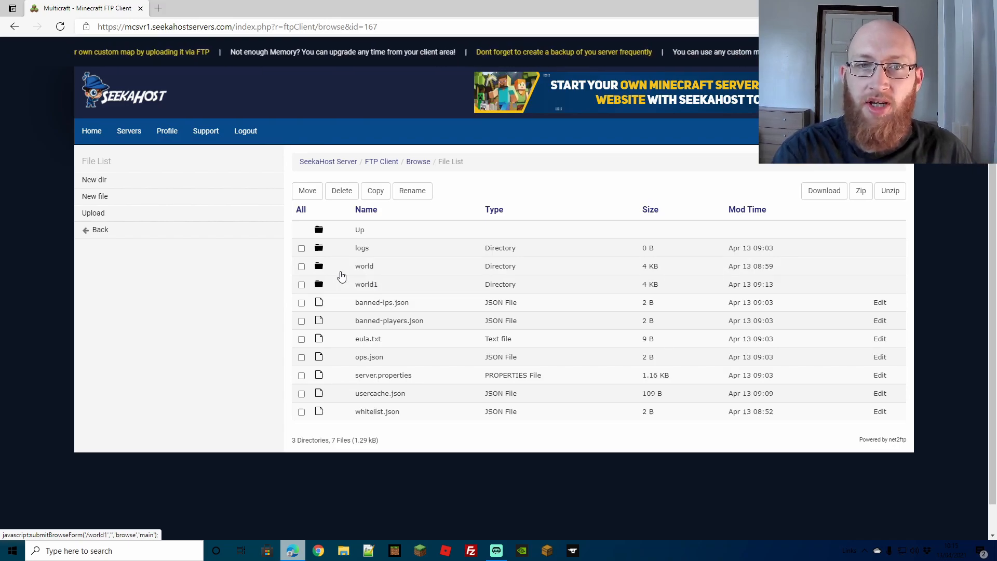
mouse_move(364, 266)
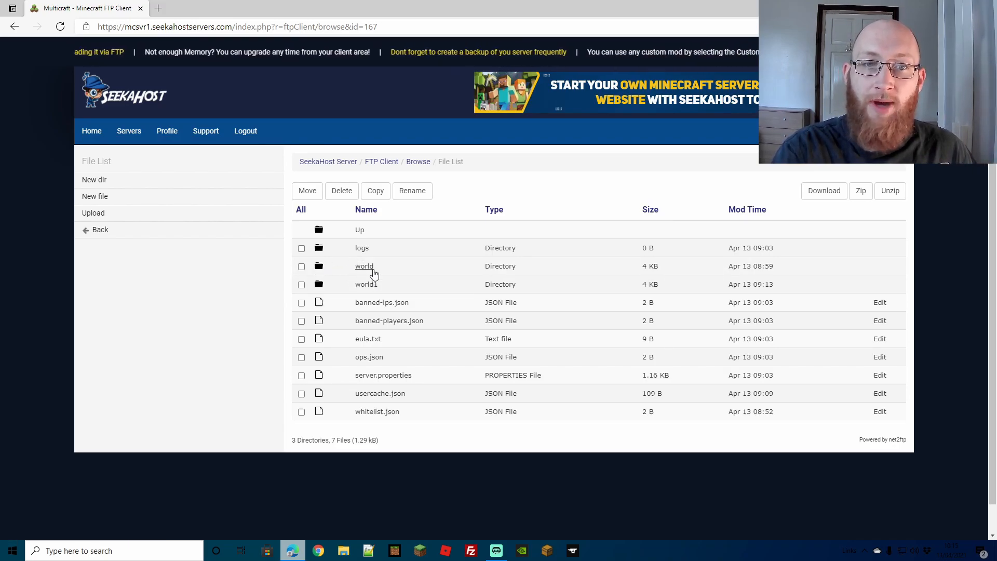
mouse_move(365, 265)
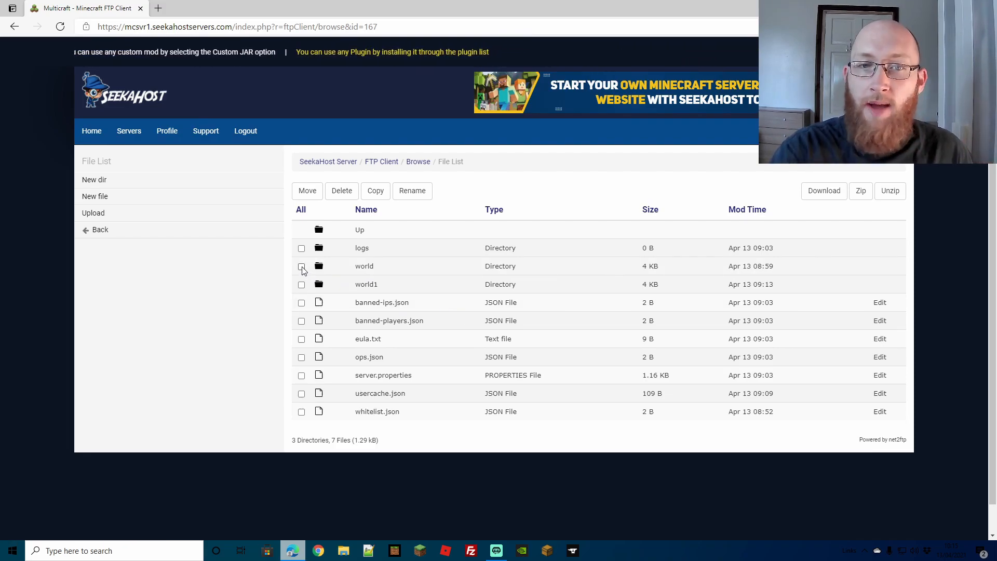
click(301, 265)
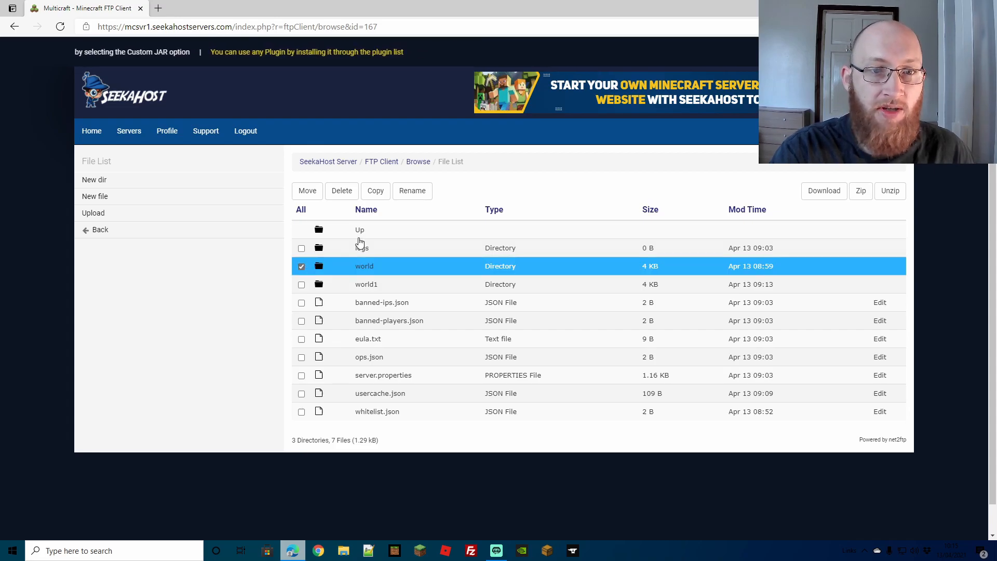
Step: Delete the ticked world folder and confirm the removal of all its files
click(341, 191)
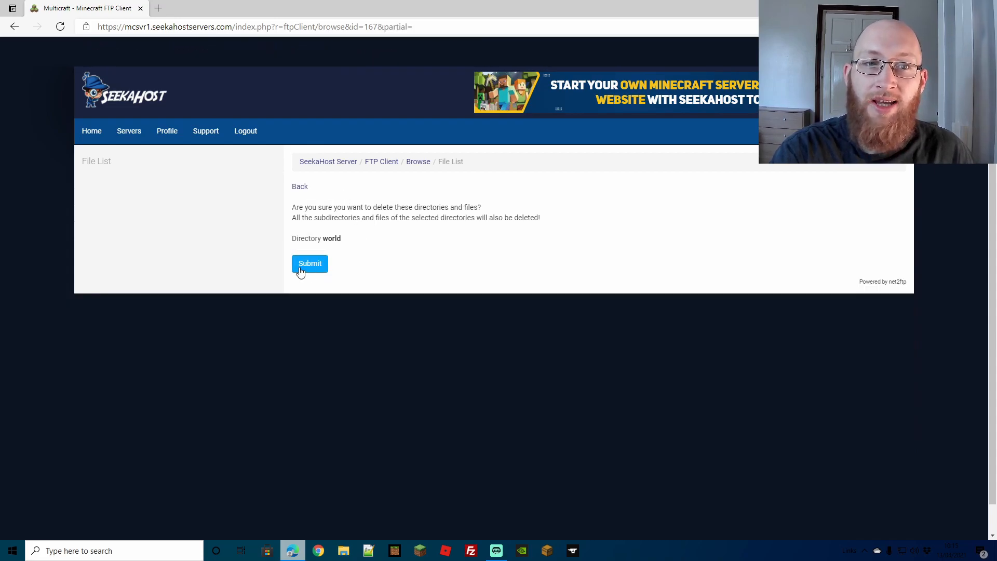
click(309, 263)
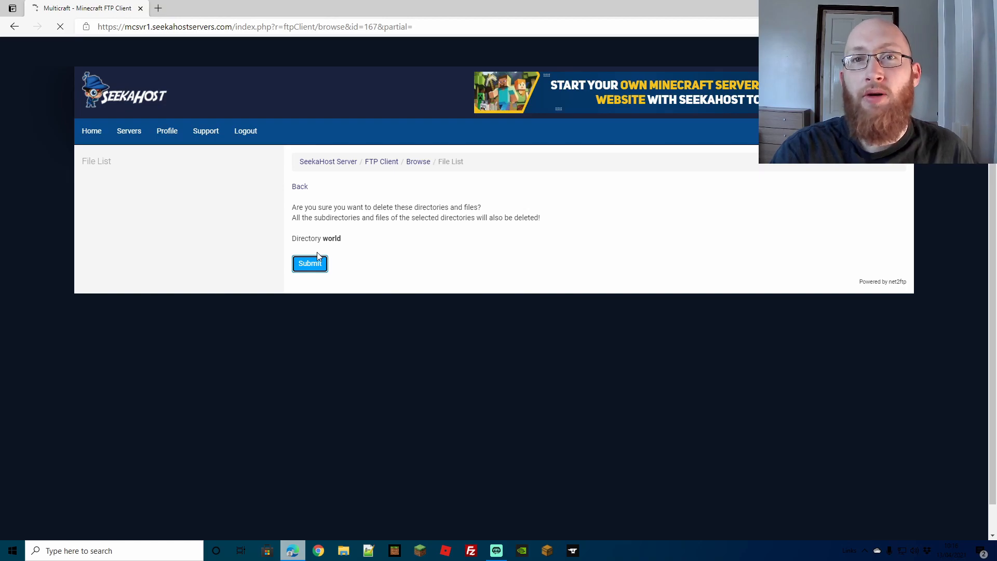
click(309, 263)
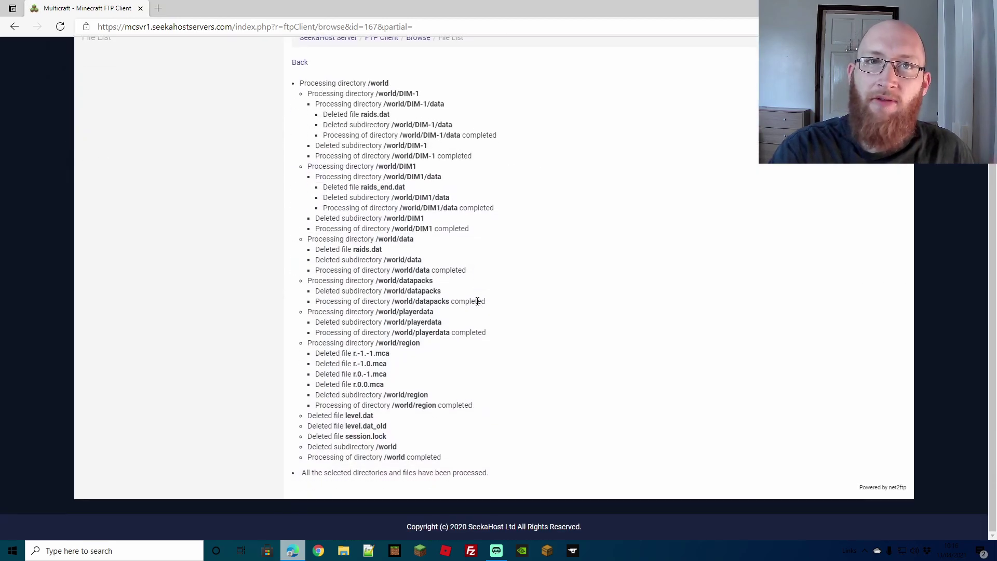
scroll(up, 3)
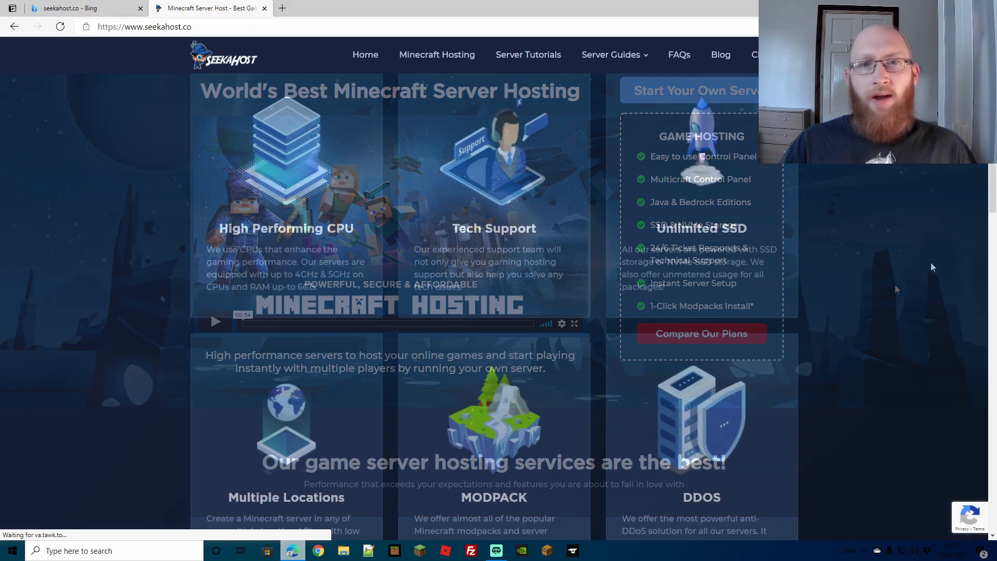
Step: Scroll the SeekaHost homepage to view its Minecraft hosting features
scroll(down, 3)
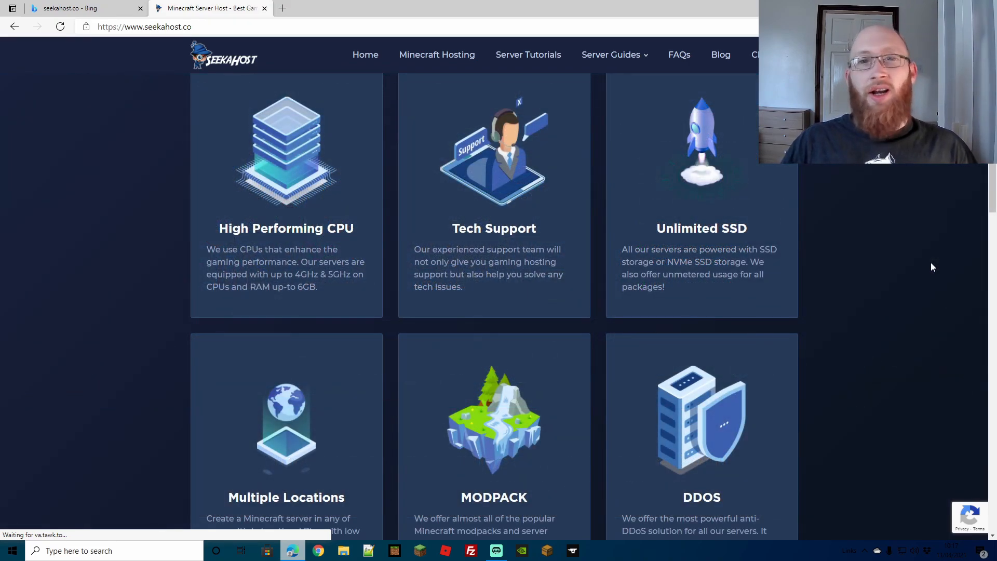